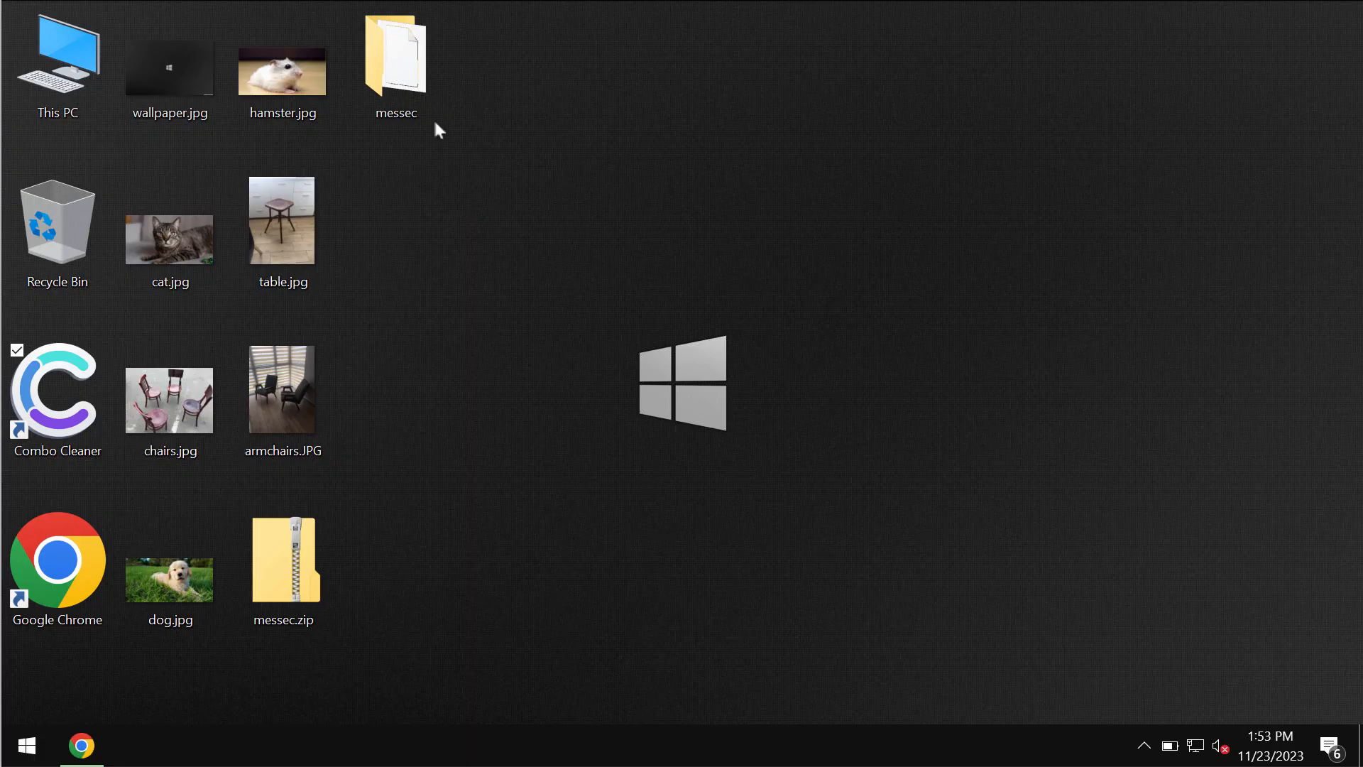
- Preview the messec folder and the table.jpg and hamster.jpg photos before encryption
left_click(395, 61)
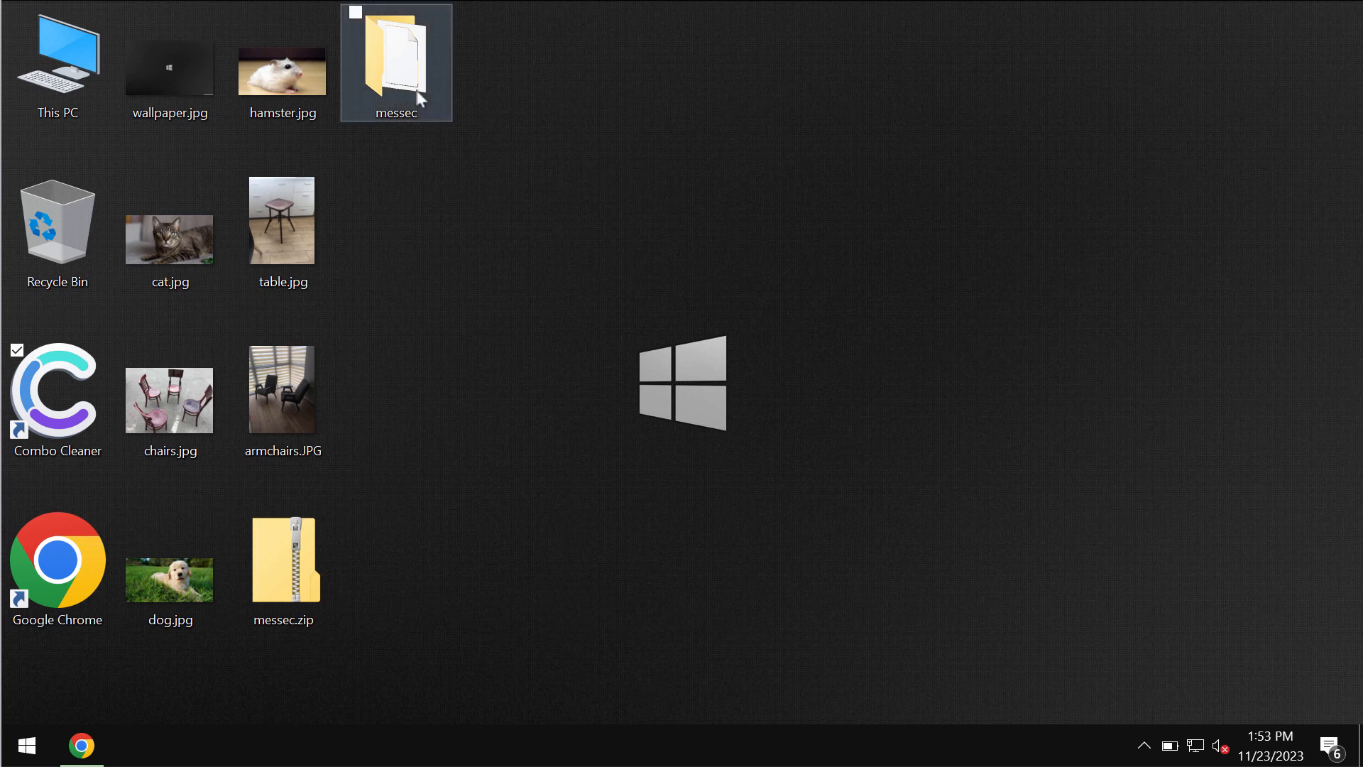
left_click(396, 61)
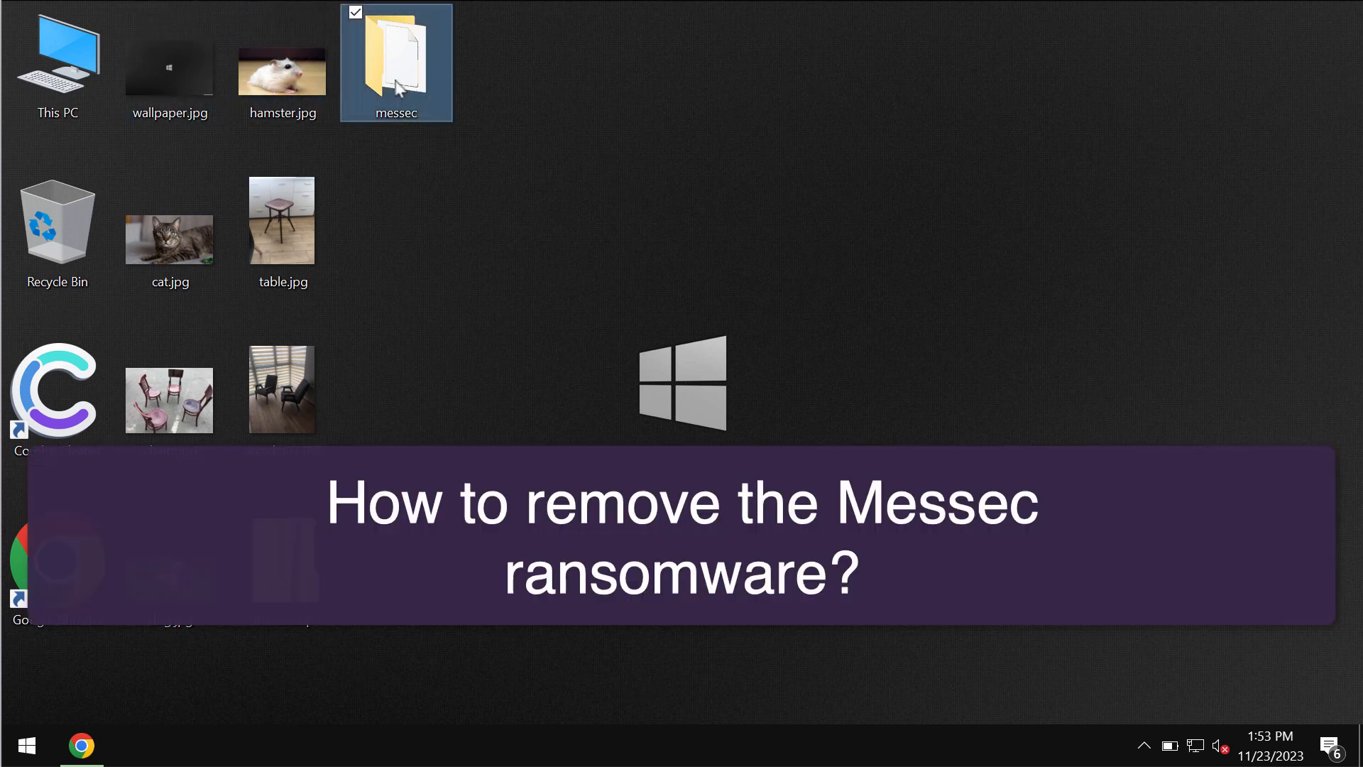
double_click(395, 61)
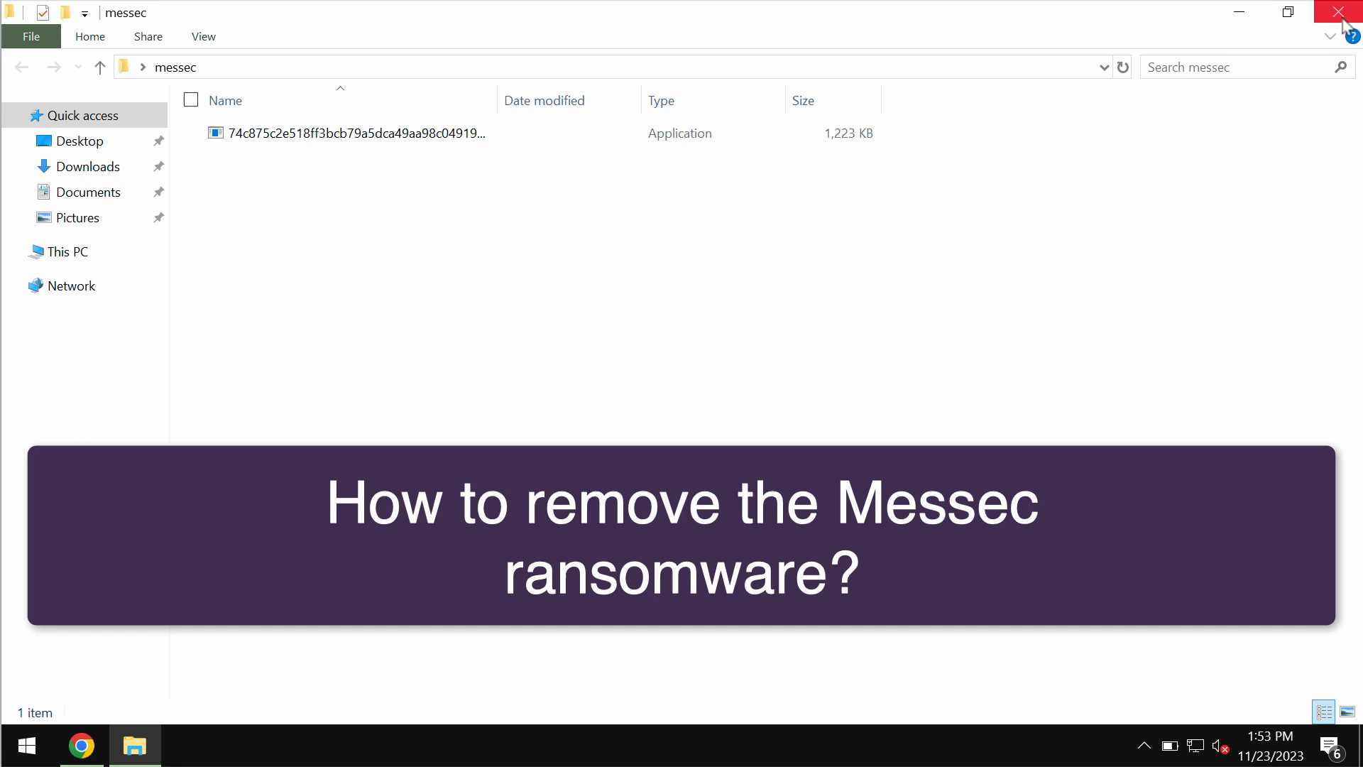
left_click(1341, 11)
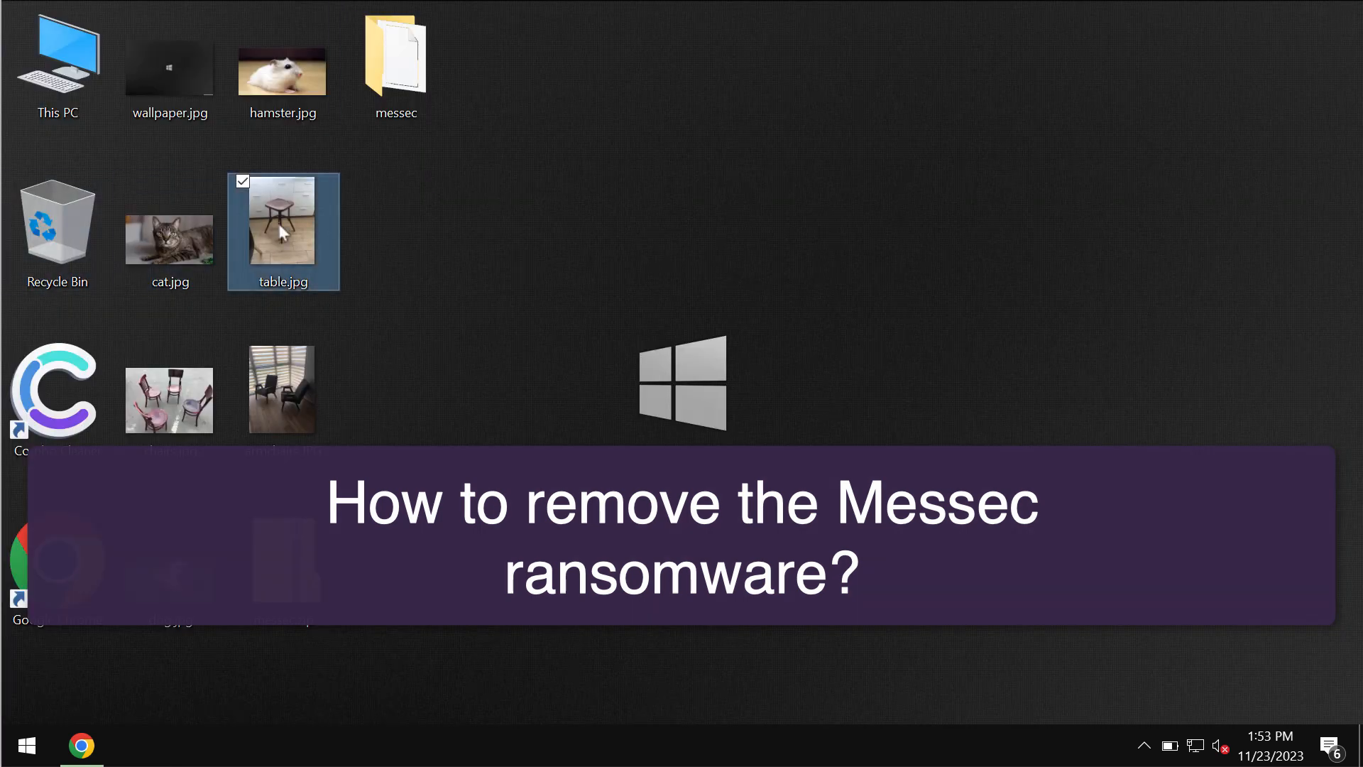
double_click(283, 222)
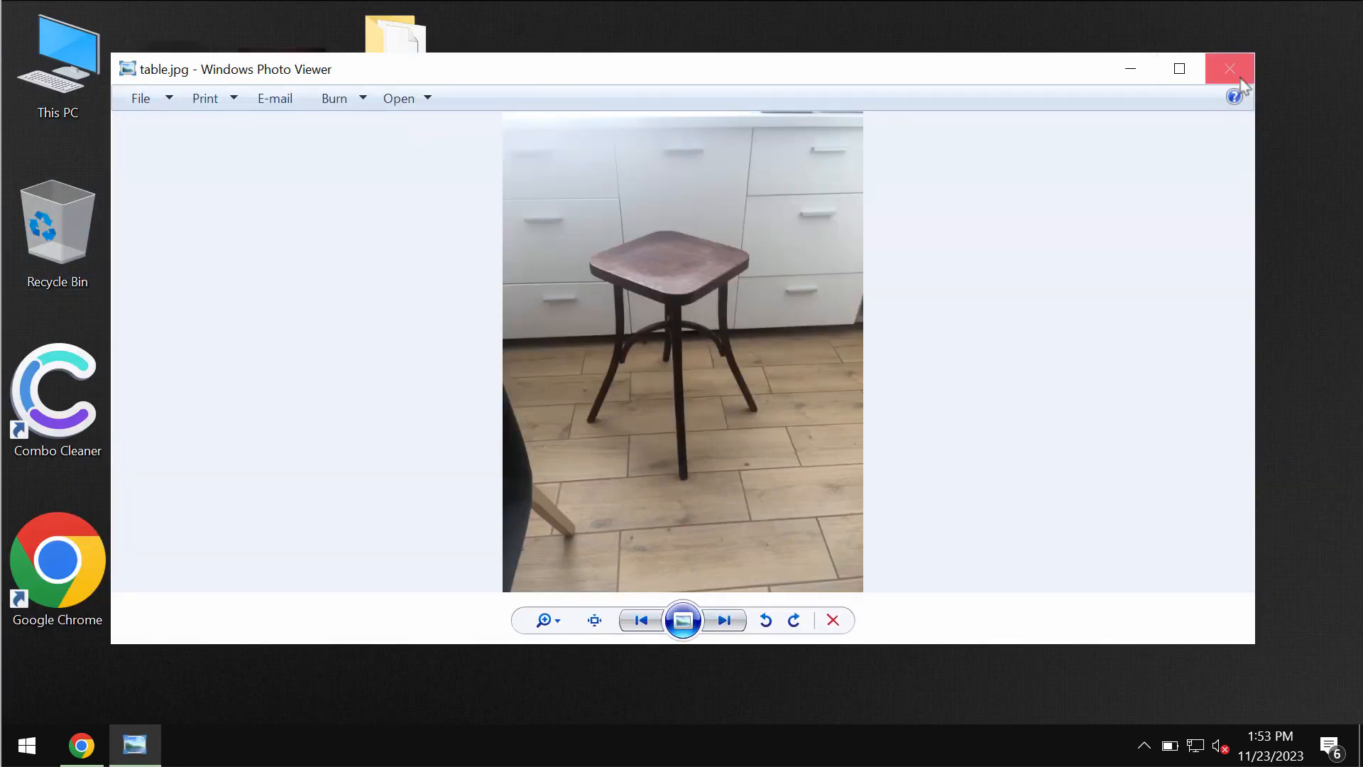
left_click(1228, 69)
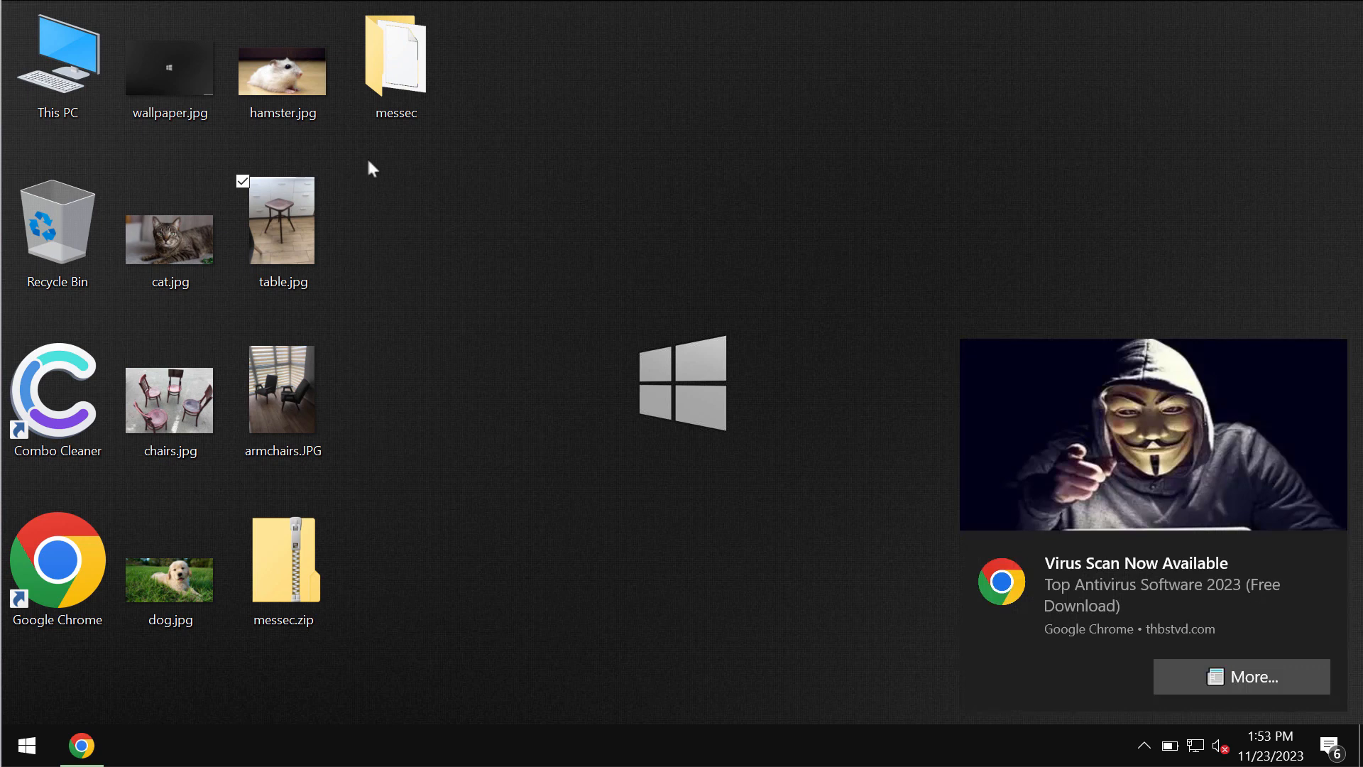
double_click(281, 65)
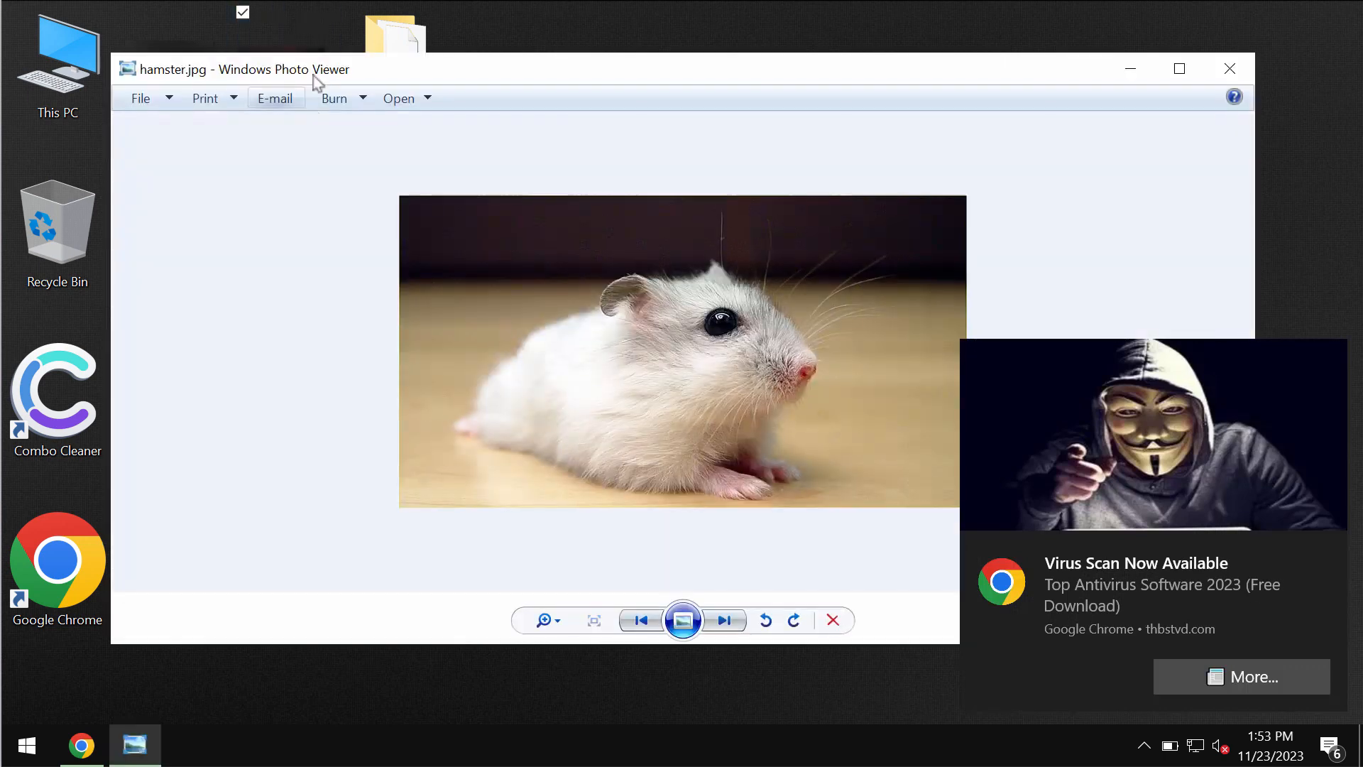
left_click(1229, 69)
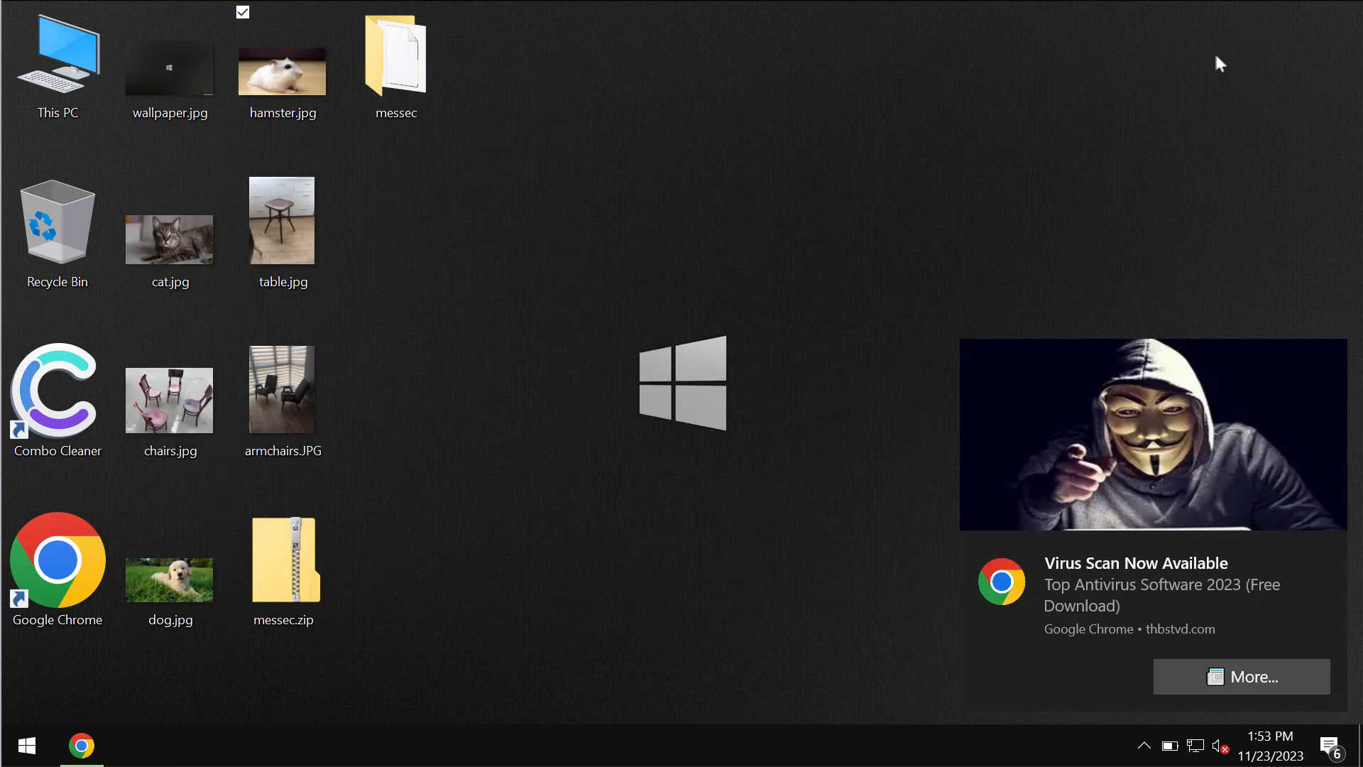
- Launch the Messec ransomware sample so the desktop files become .messec with a READ_ME.txt note
left_click(395, 61)
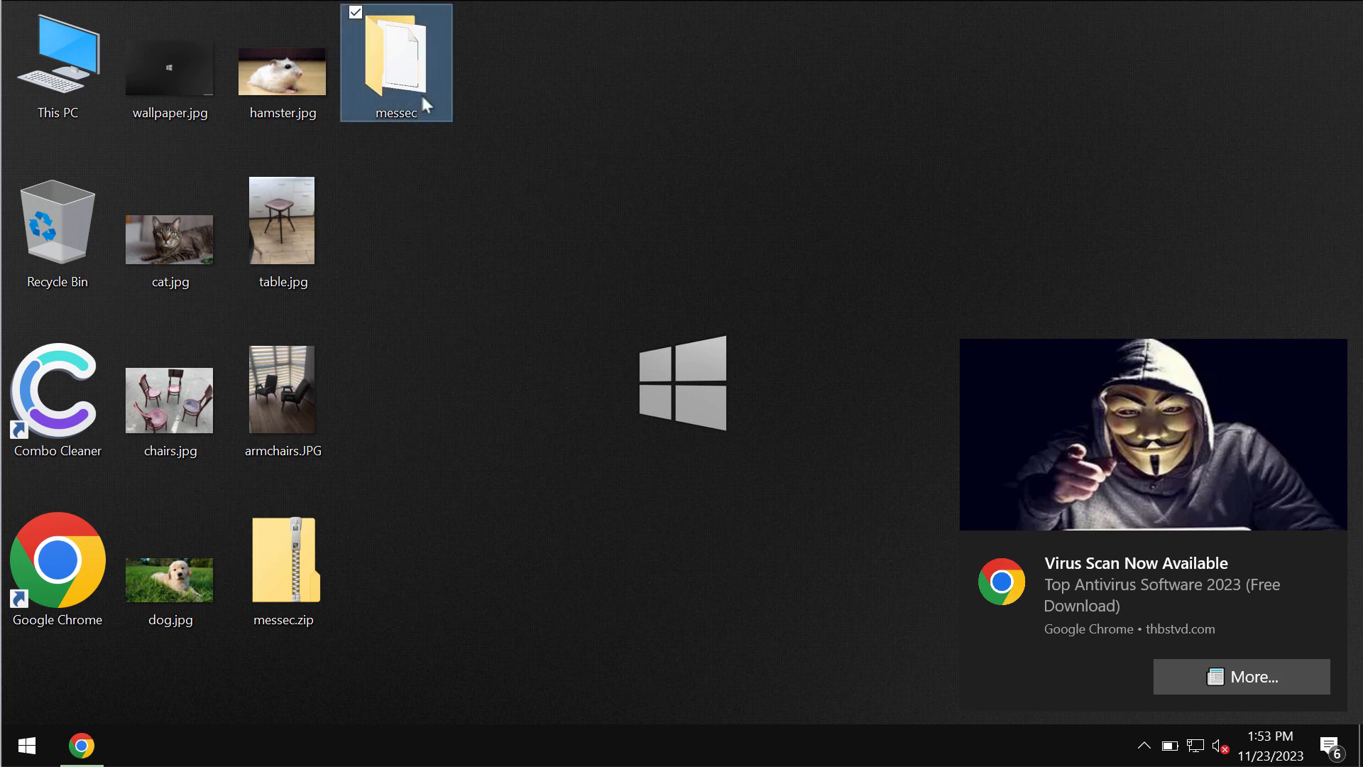
double_click(396, 63)
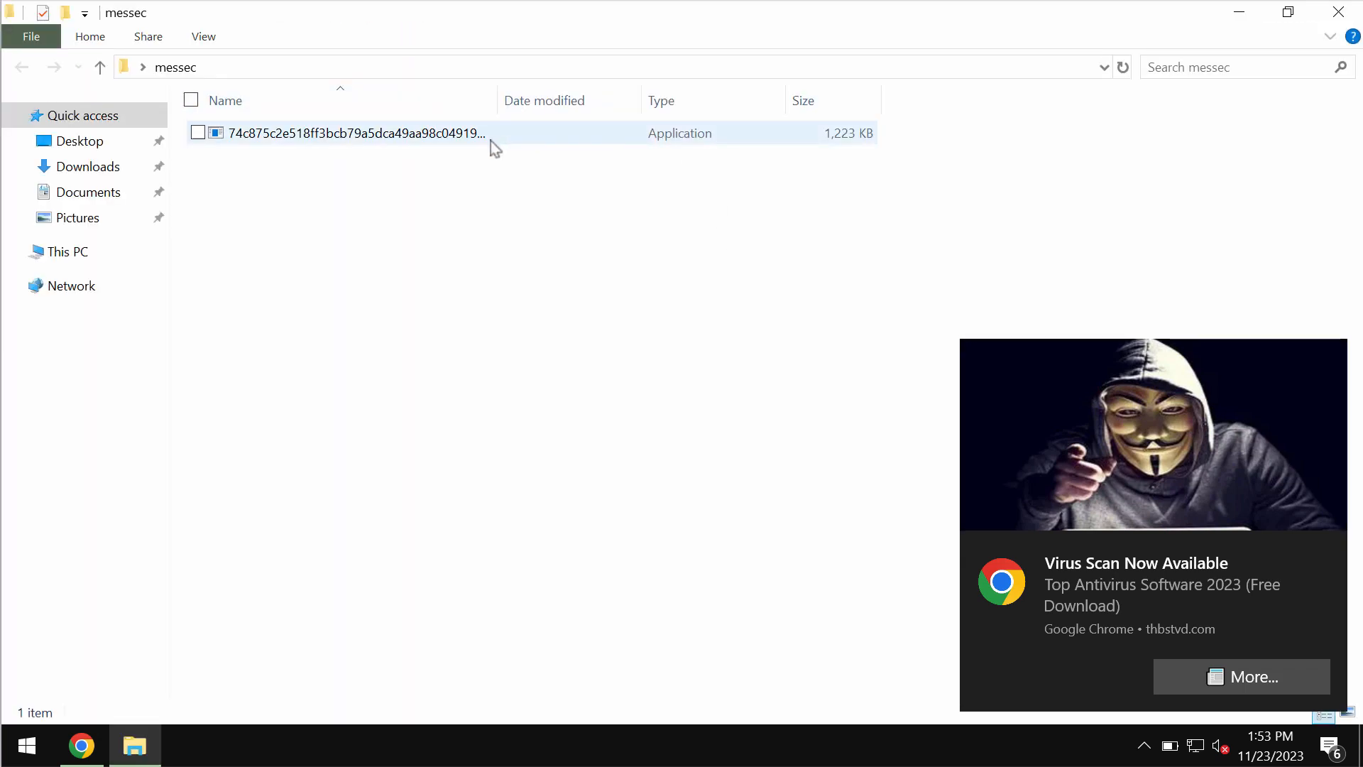
left_click(356, 133)
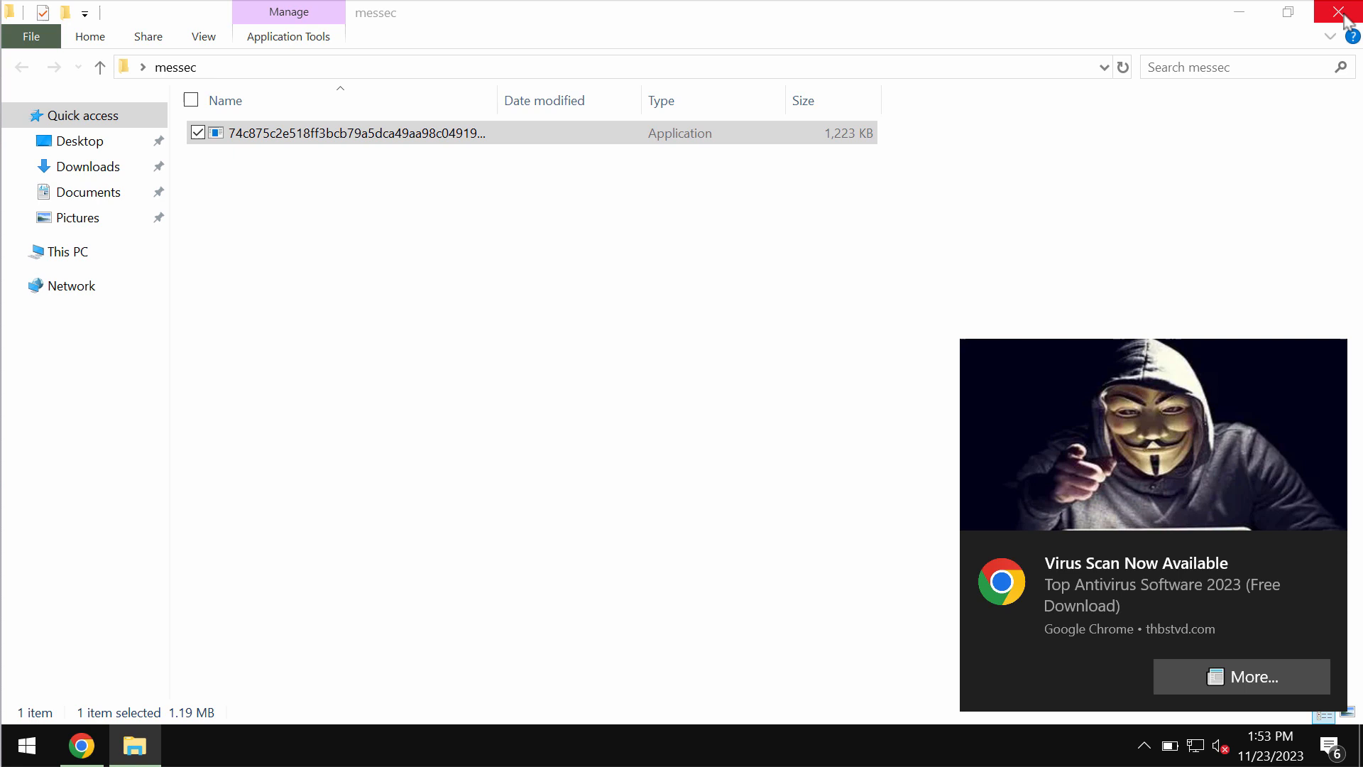
left_click(1343, 12)
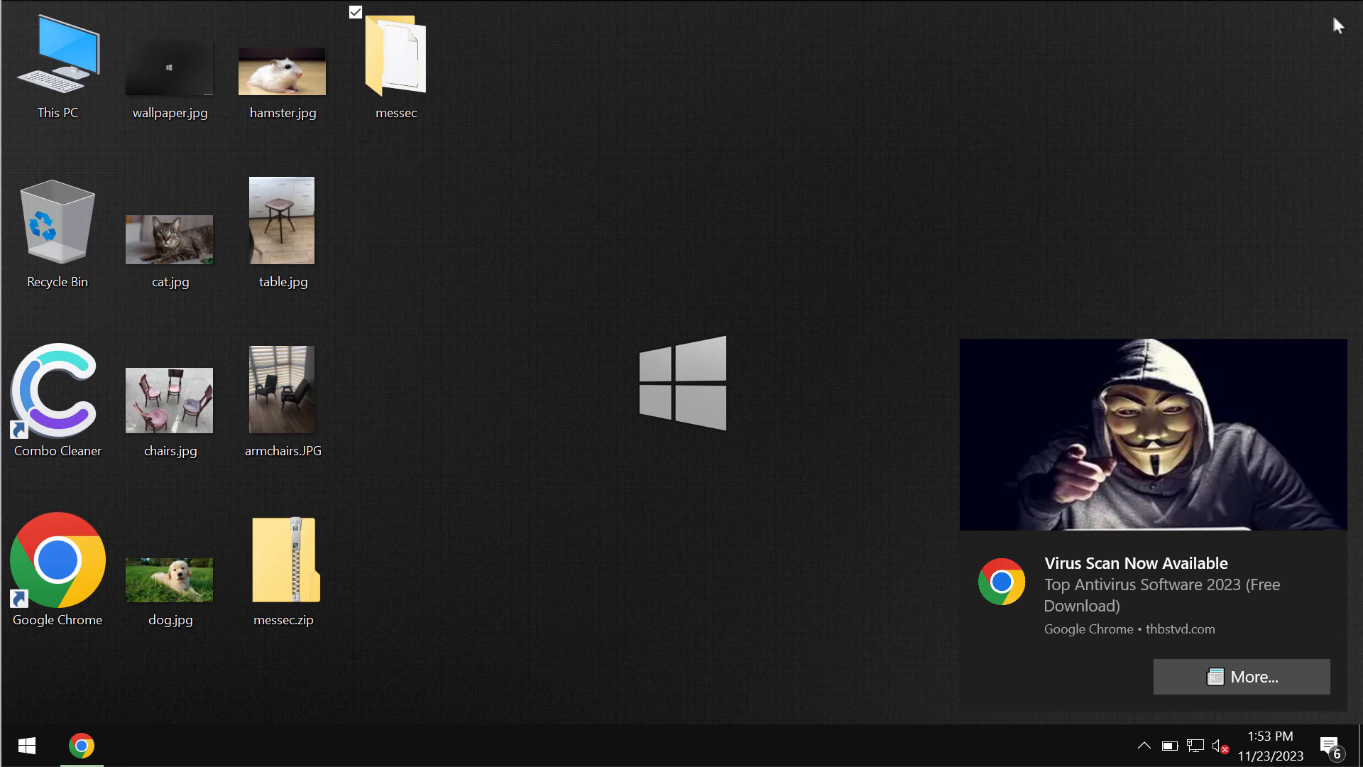
left_click(394, 61)
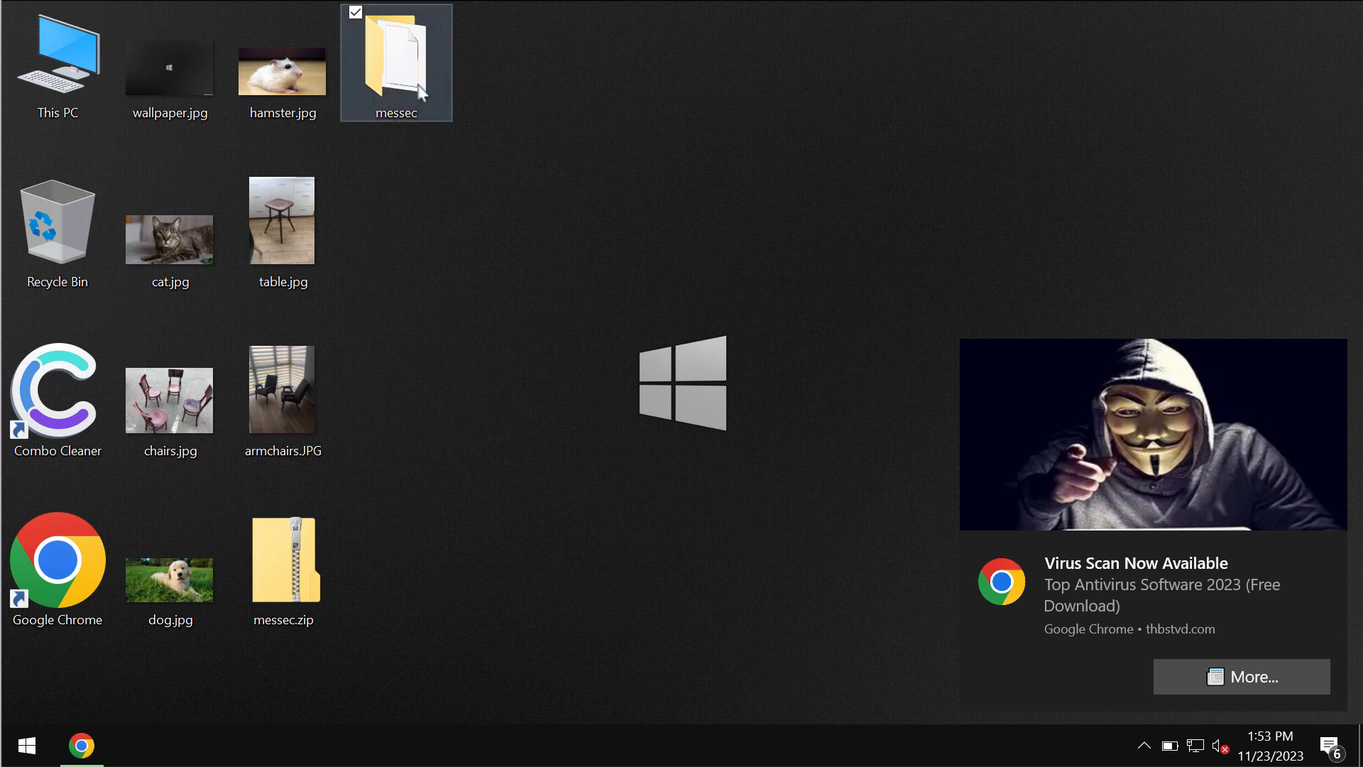
double_click(395, 56)
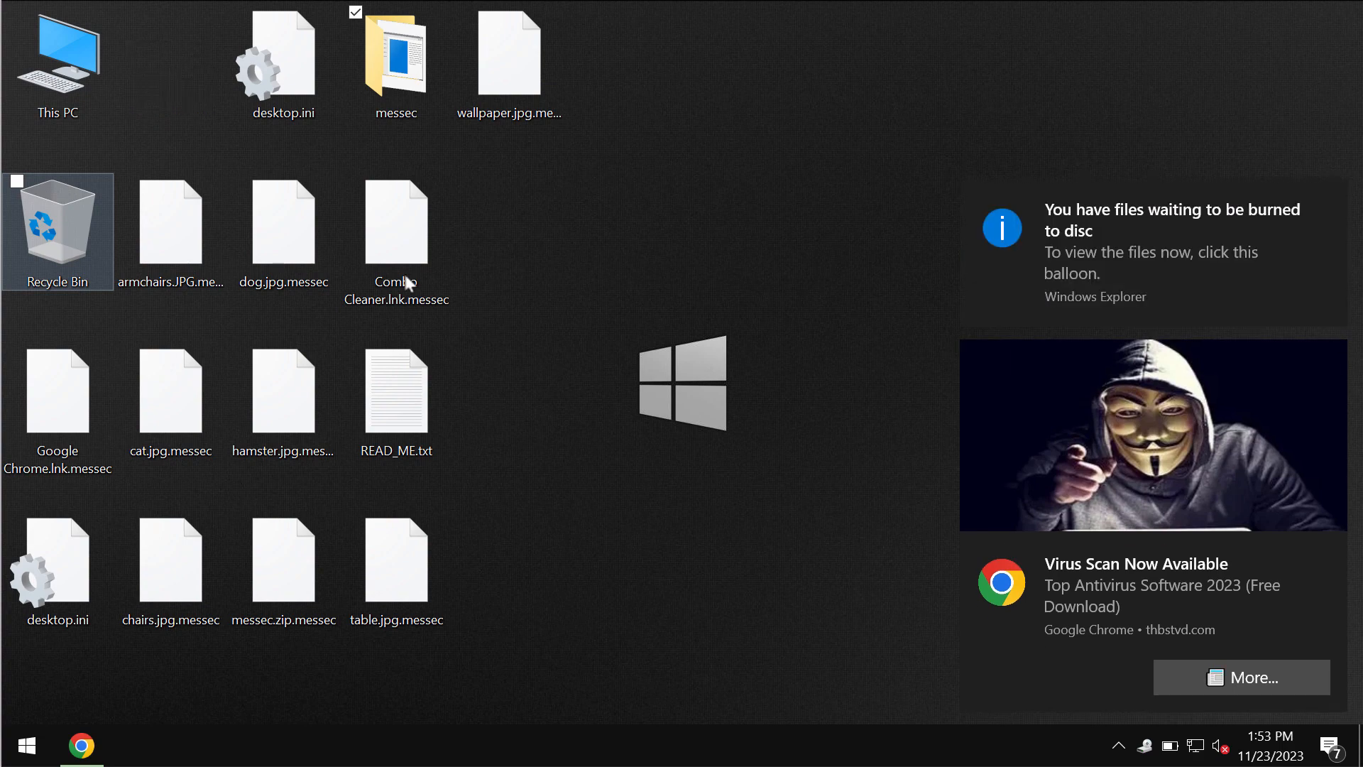
- Open the READ_ME.txt ransom note in Notepad to read its Bitcoin demands
double_click(395, 389)
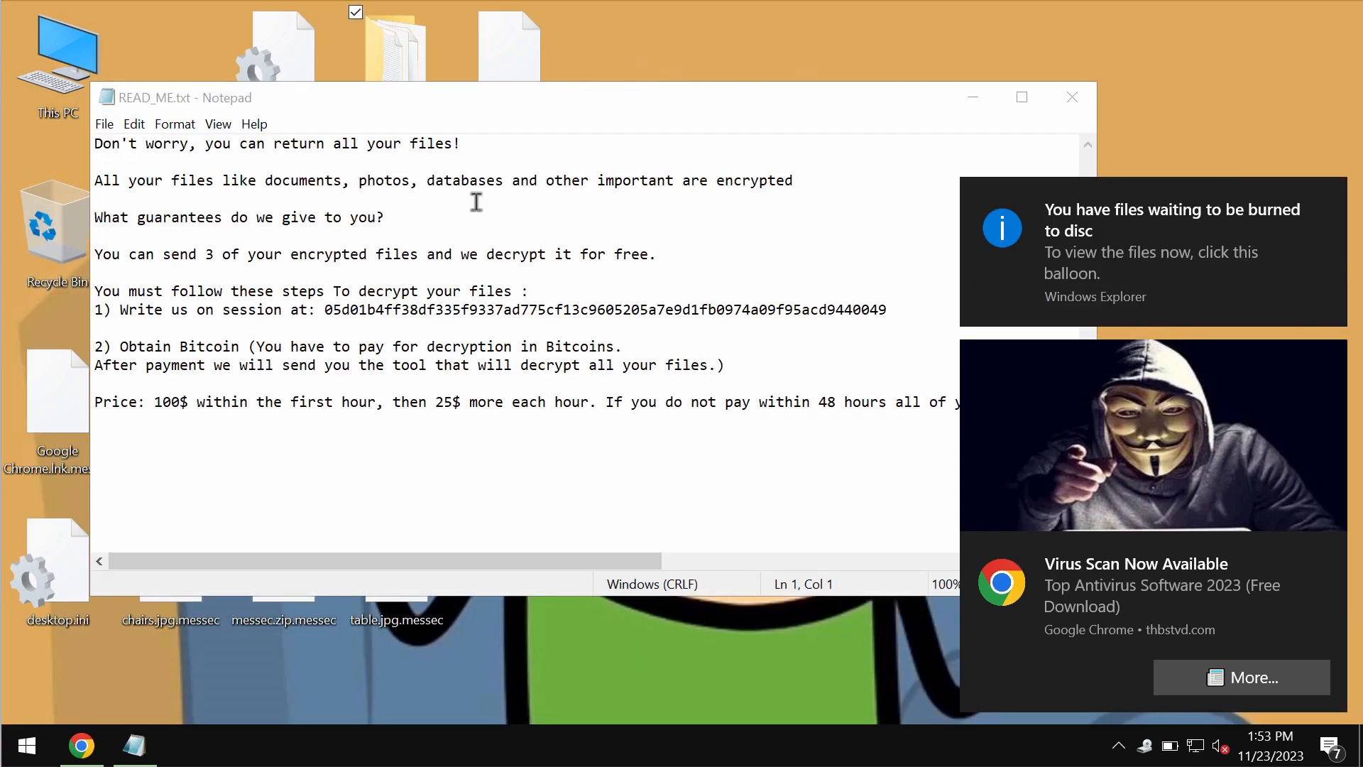
mouse_move(972, 97)
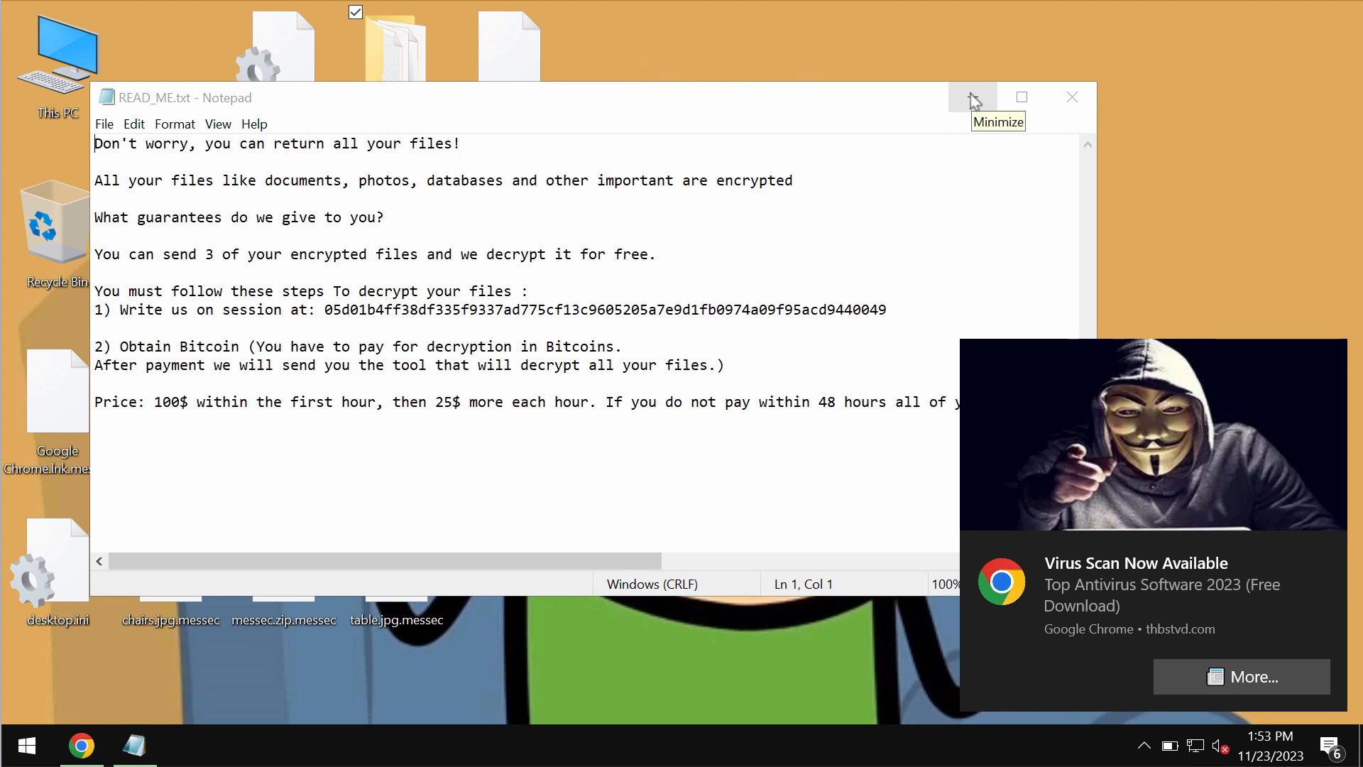
mouse_move(972, 98)
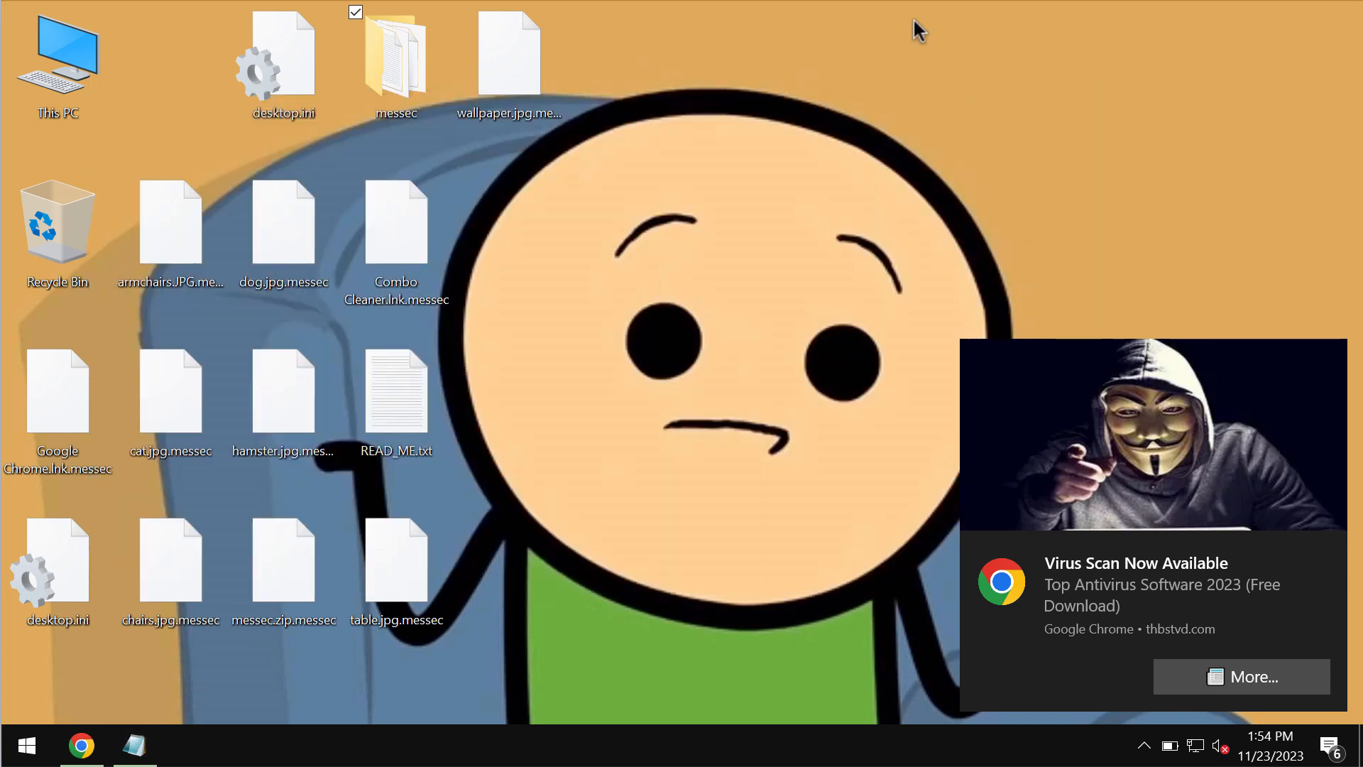
- Confirm wallpaper.jpg.messec cannot open, dismiss the error and clear the pending notifications
left_click(508, 56)
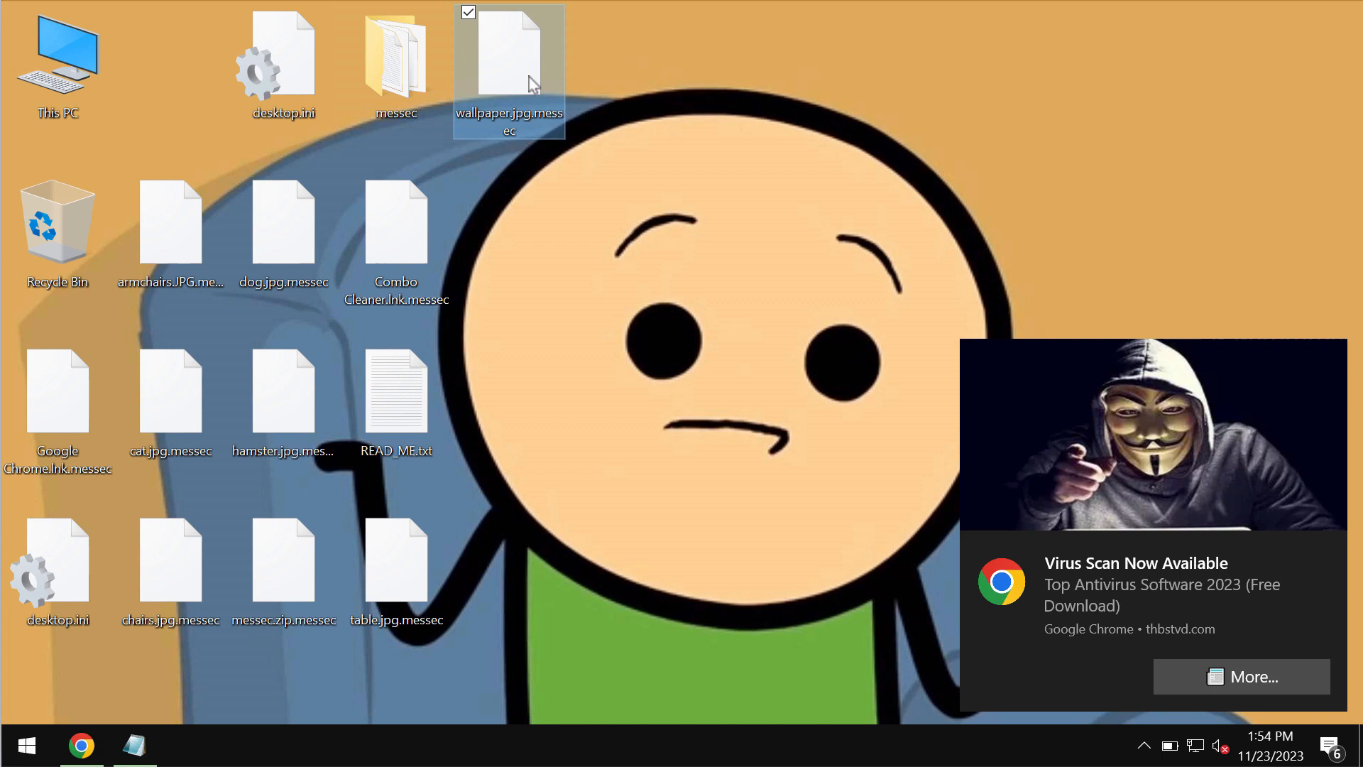
double_click(508, 52)
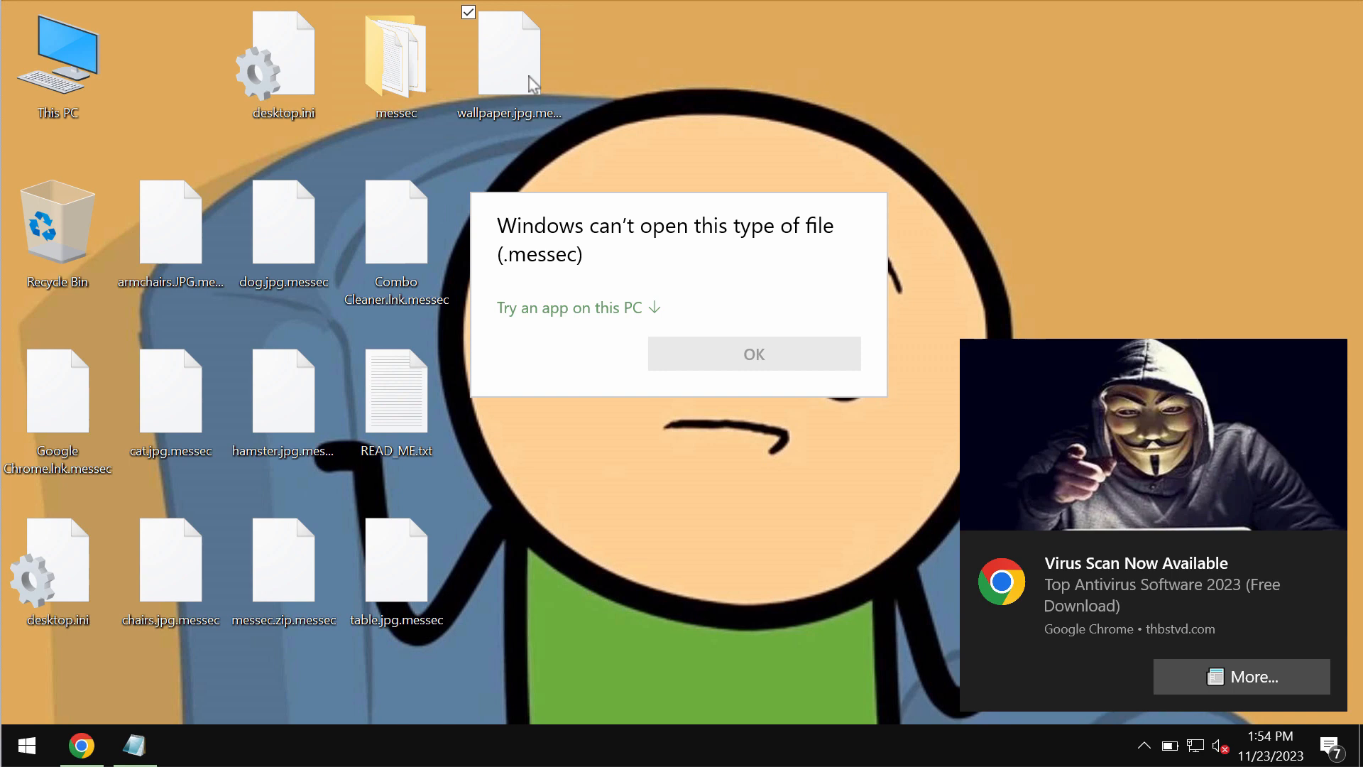
mouse_move(580, 142)
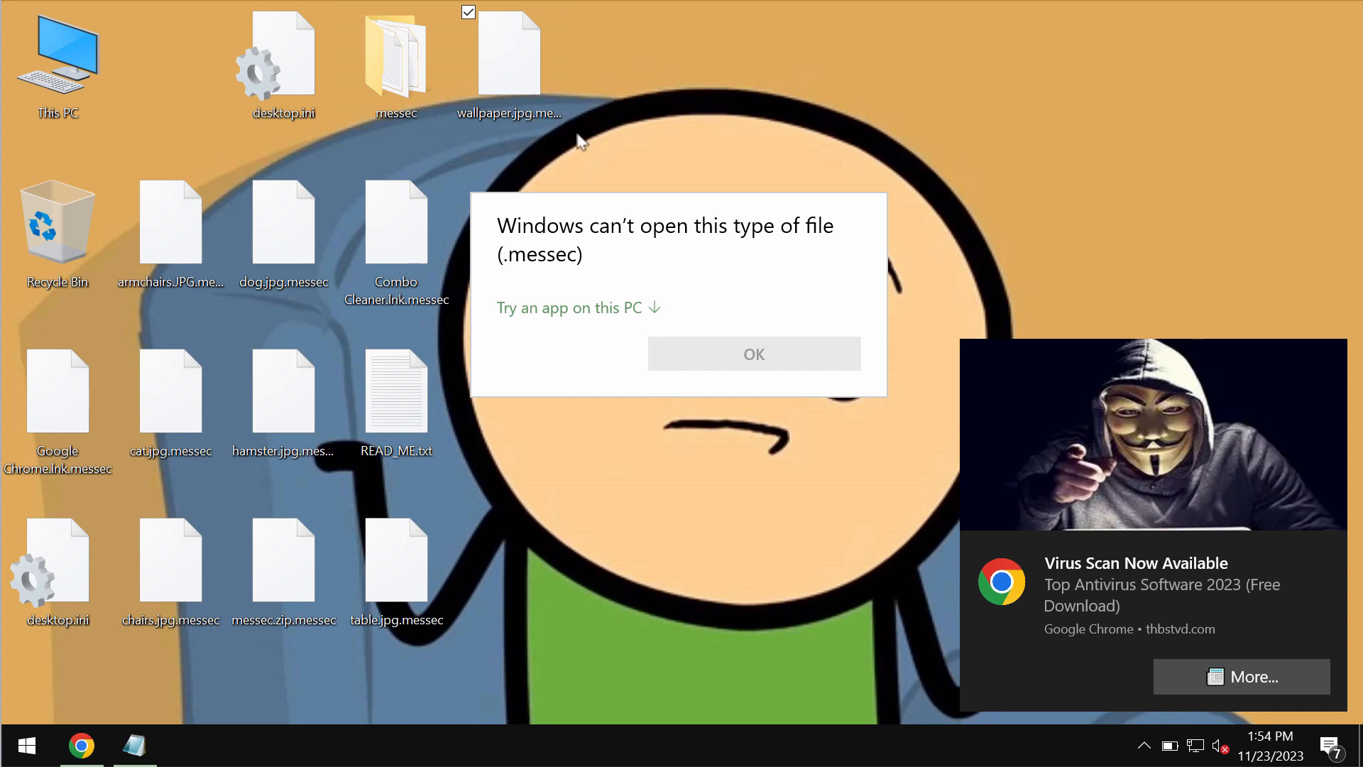
left_click(753, 353)
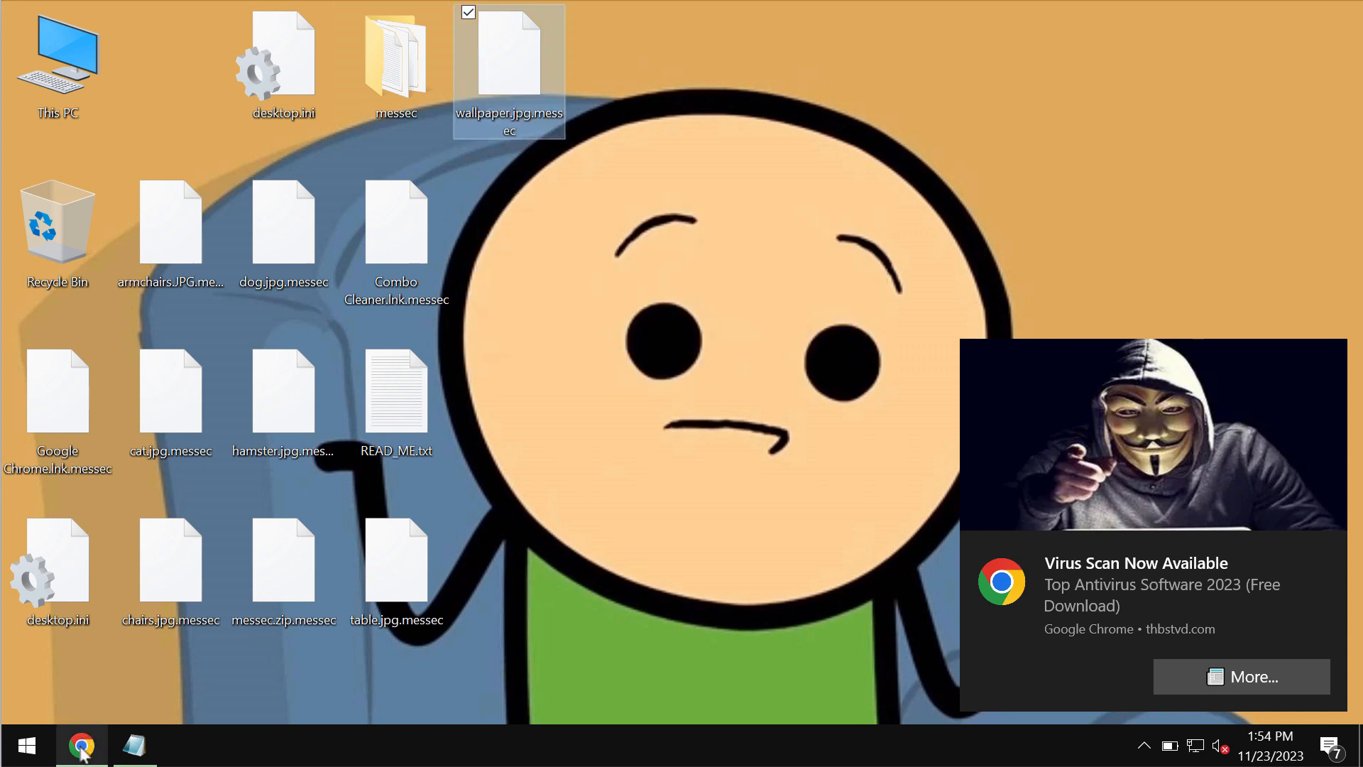
left_click(82, 745)
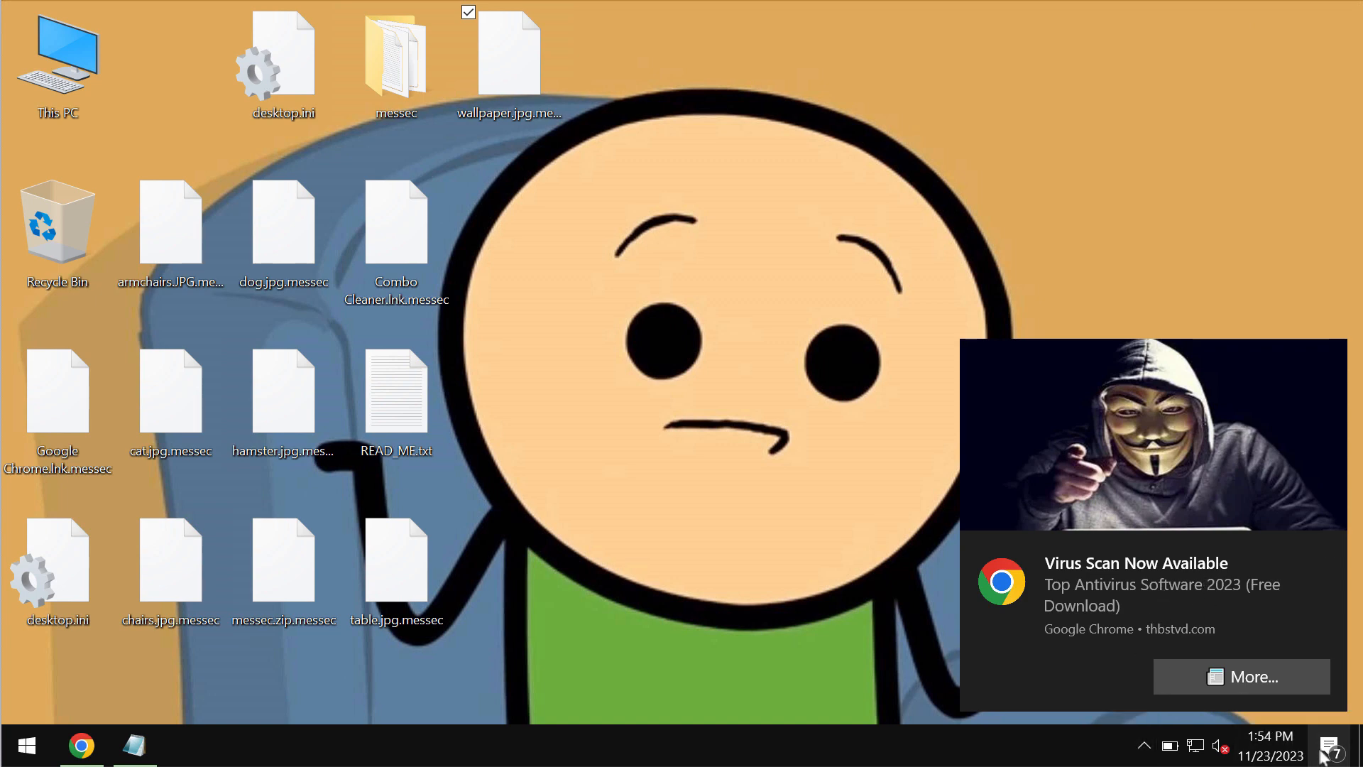
left_click(1329, 745)
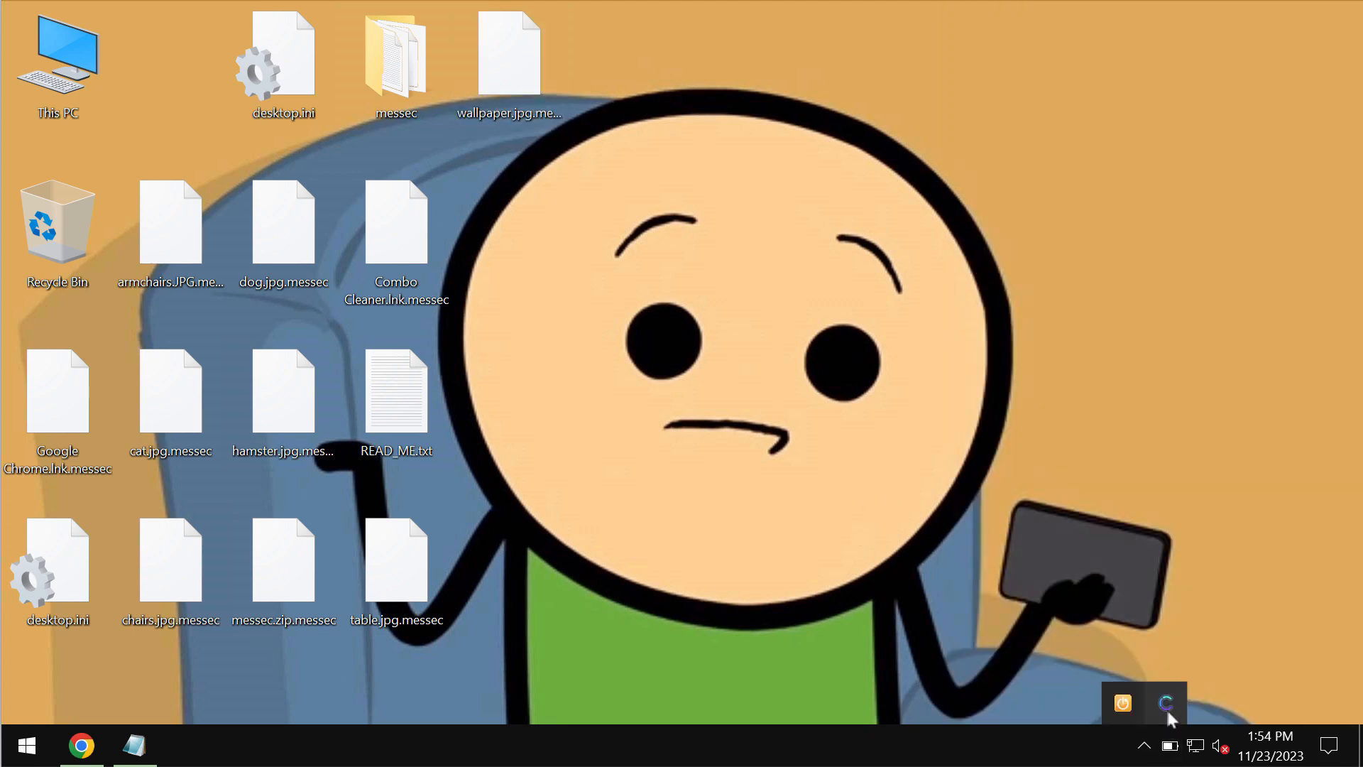
- Open the Combo Cleaner dashboard from the tray and start a quick malware scan
left_click(1166, 703)
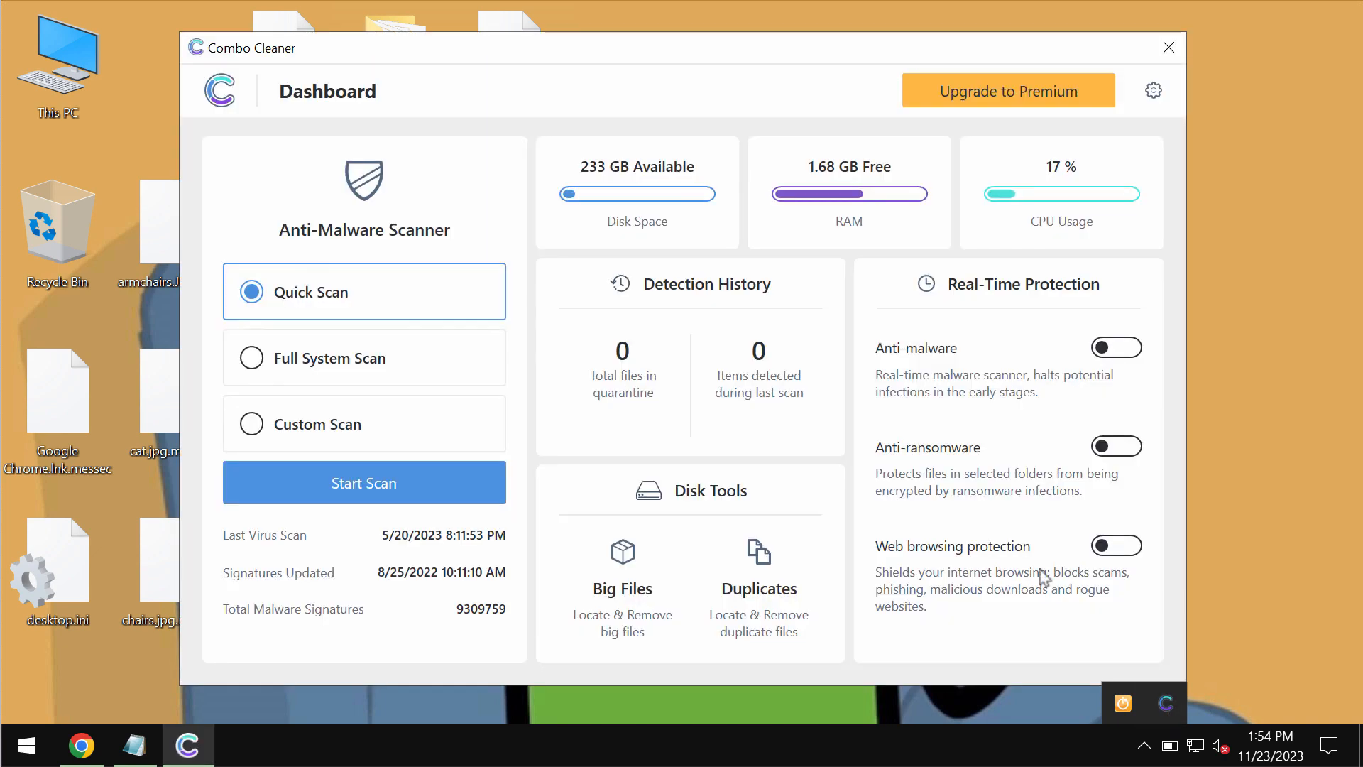
mouse_move(725, 530)
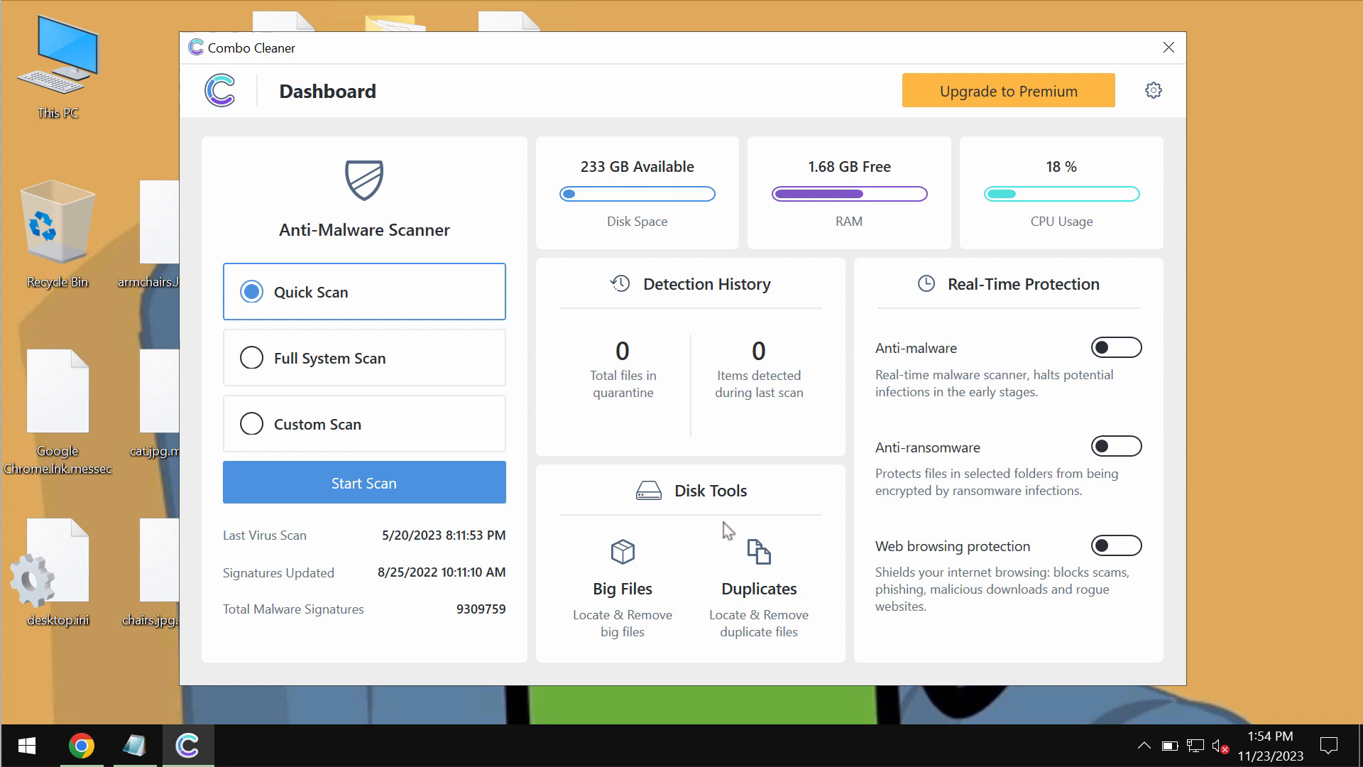
mouse_move(445, 324)
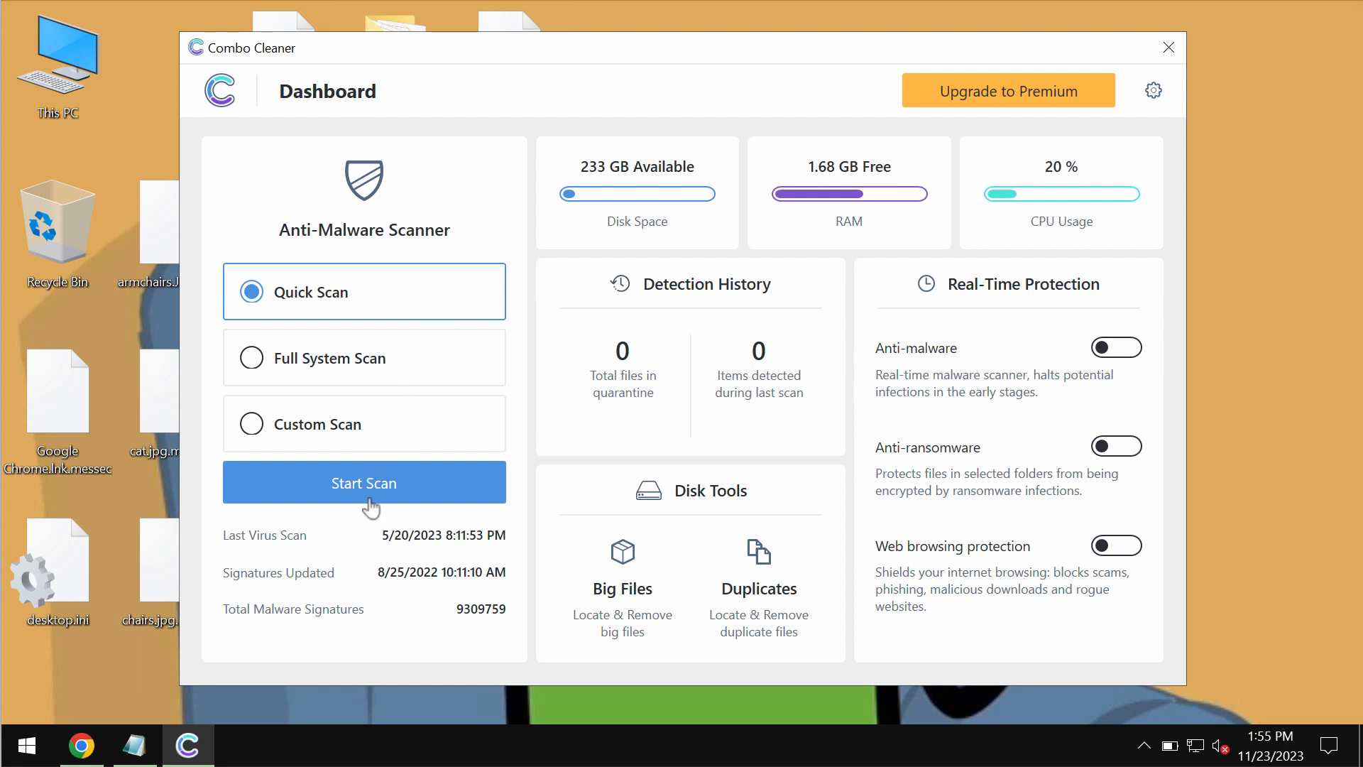
left_click(363, 483)
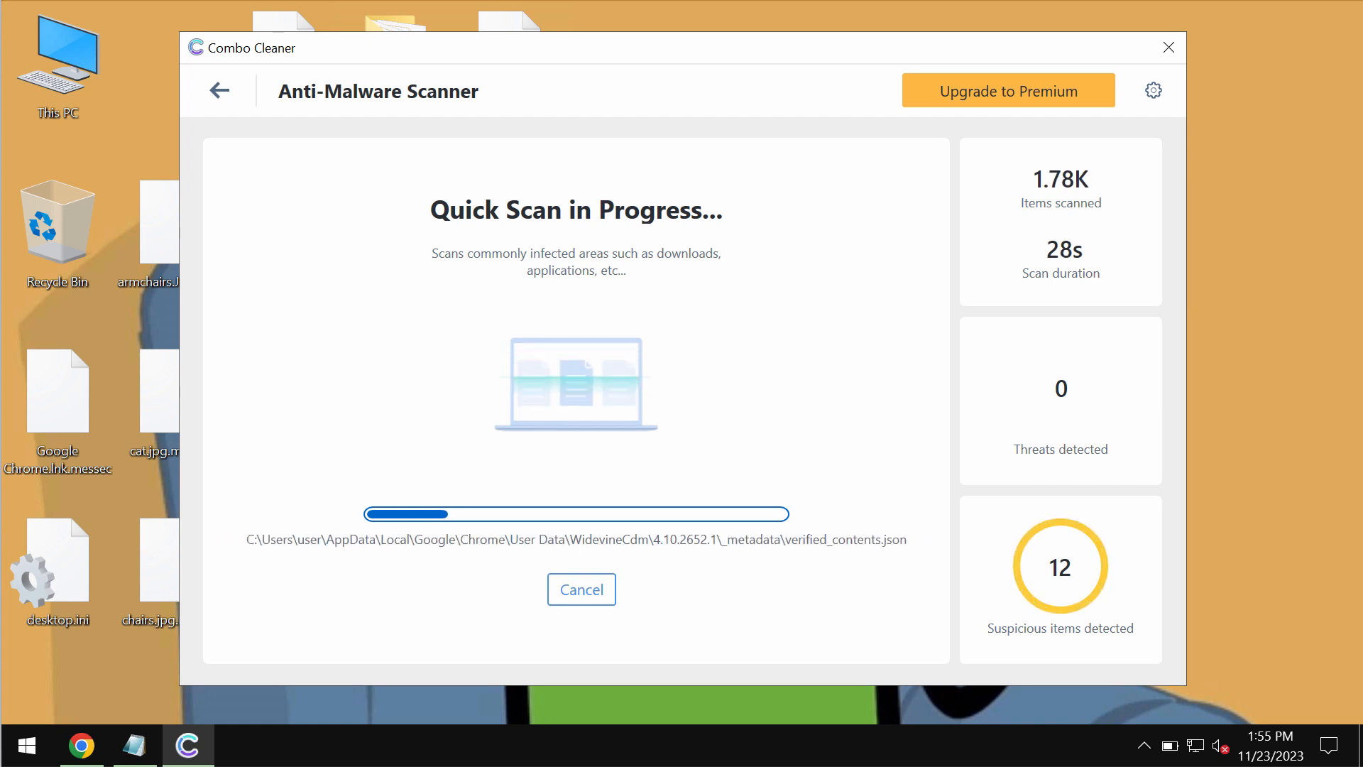
- View the Upgrade to Premium offer, then return to the running scan progress
left_click(1007, 90)
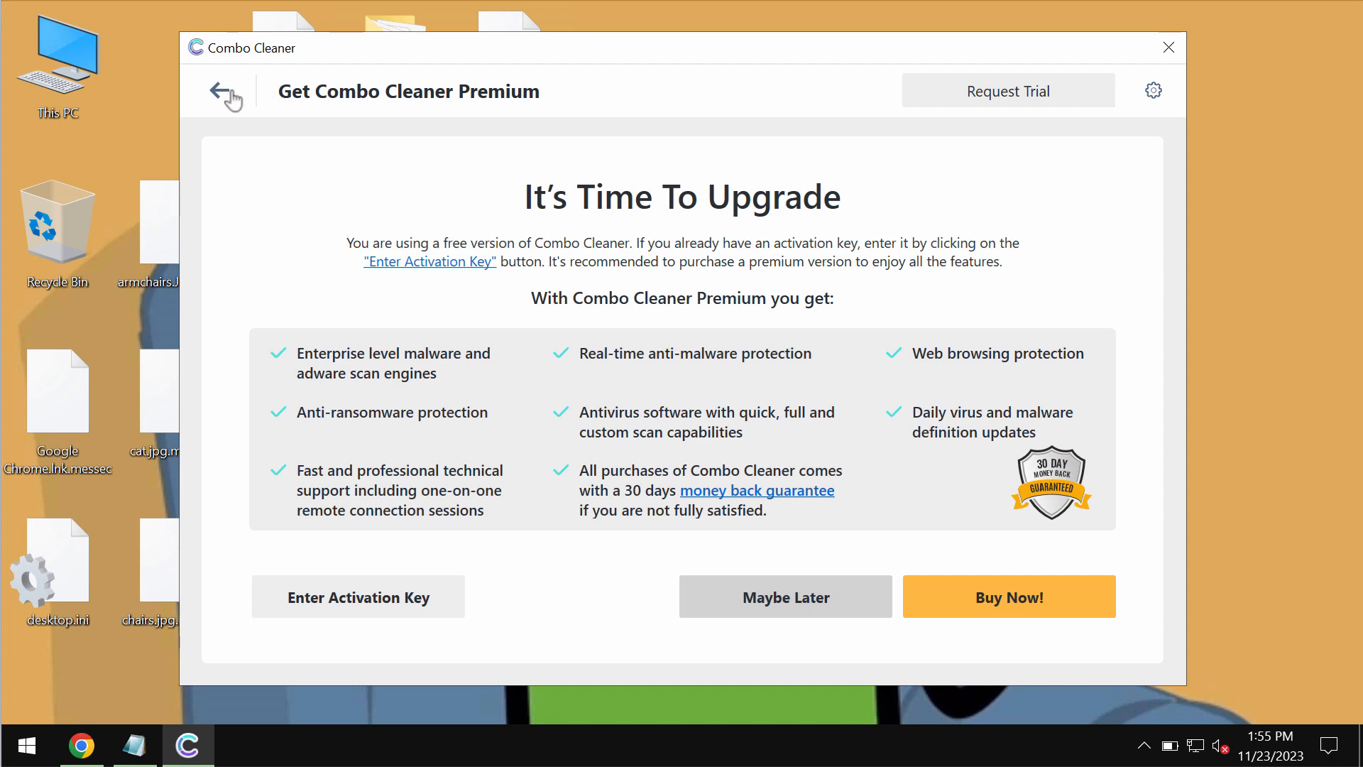
left_click(223, 92)
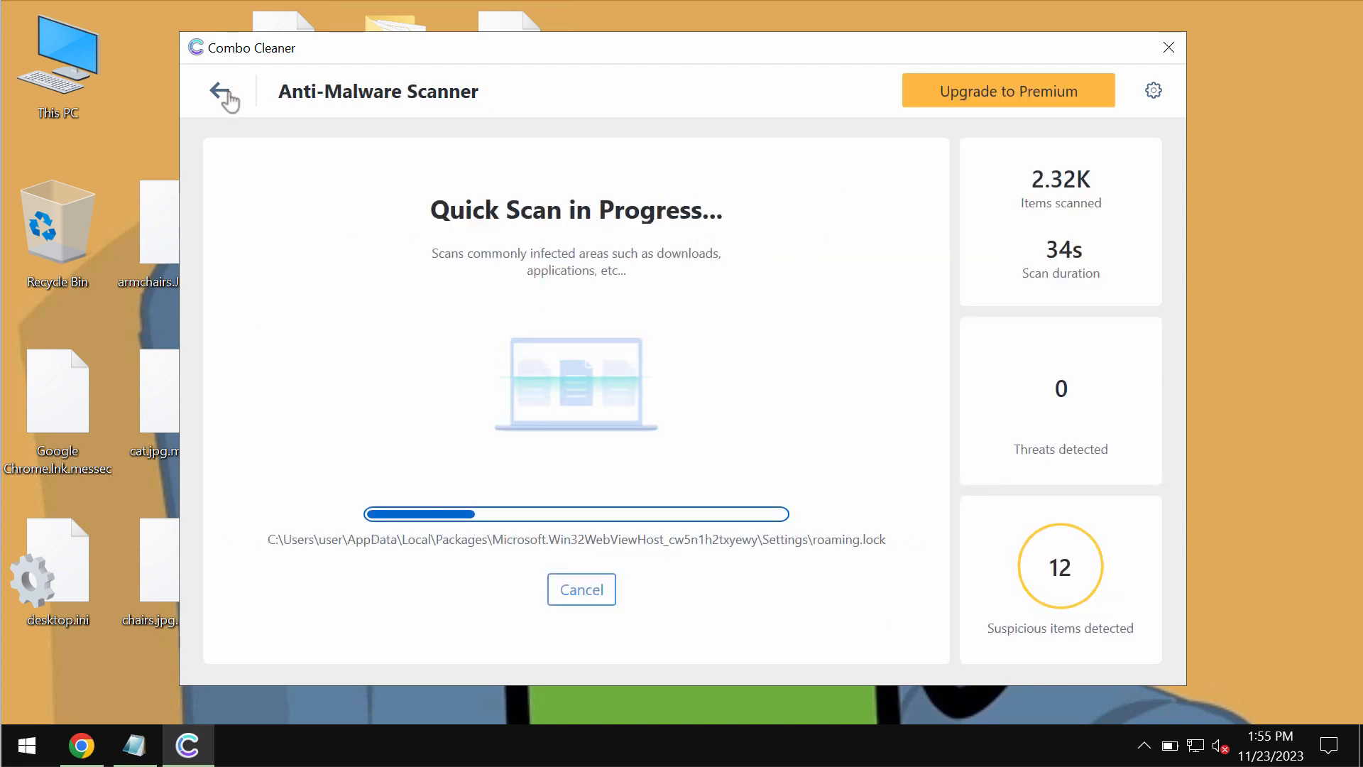